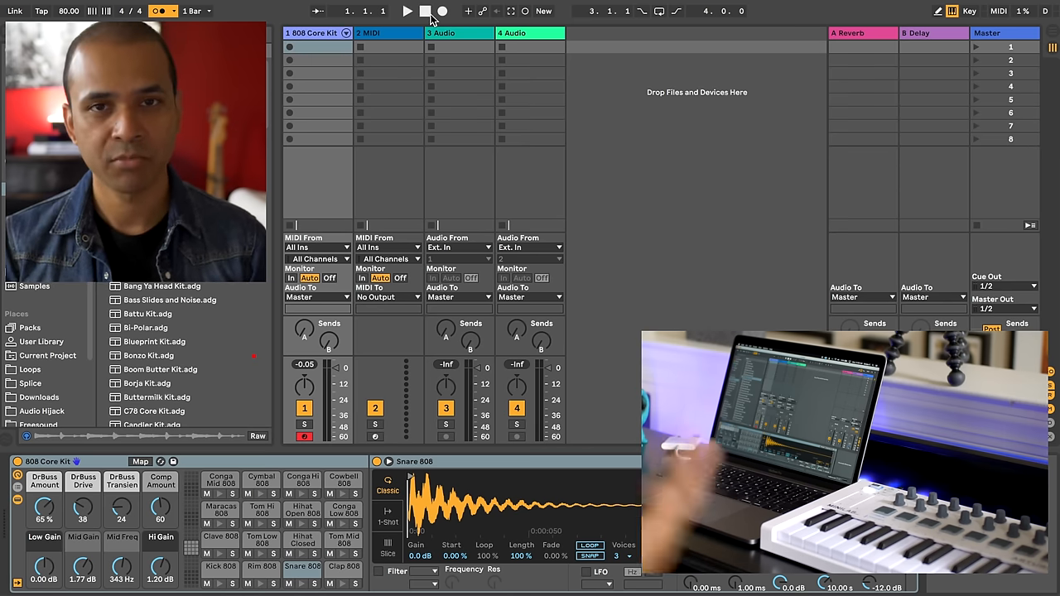
Record a two-bar kick and snare beat into the 808 Core Kit track's first clip slot.
click(289, 51)
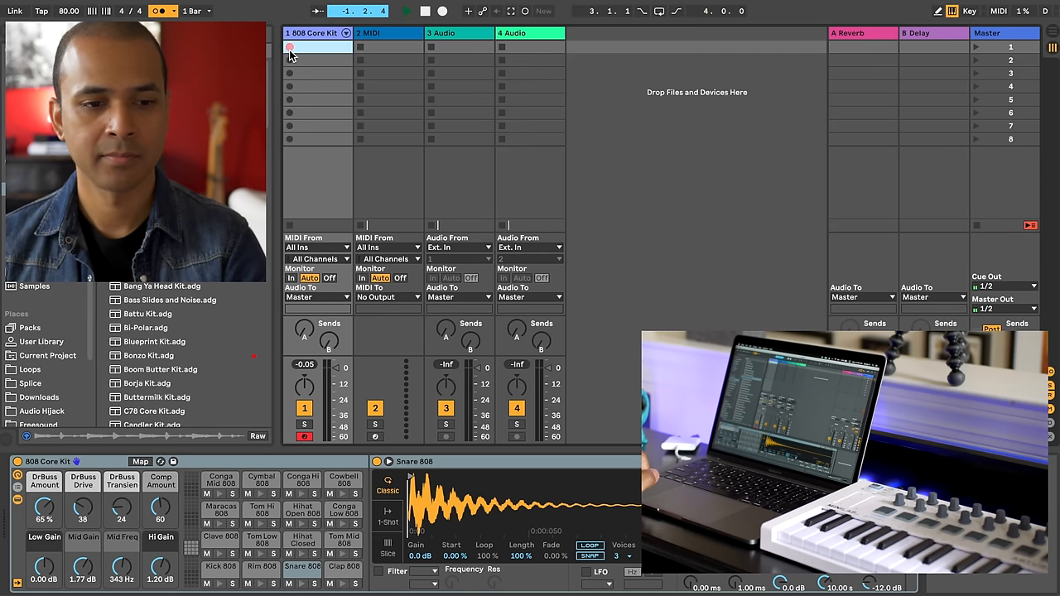
click(288, 47)
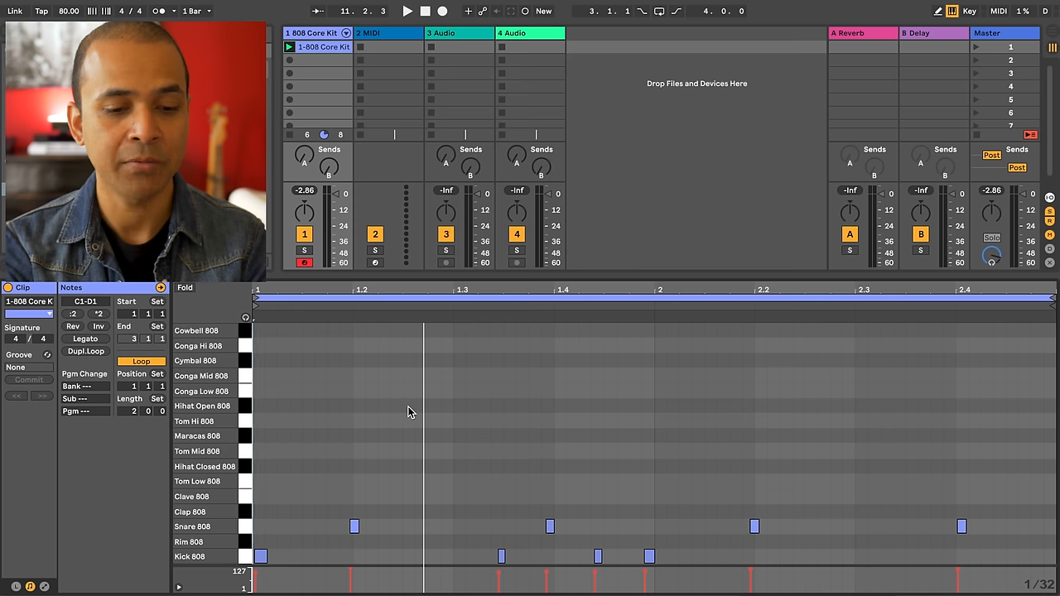
mouse_move(223, 354)
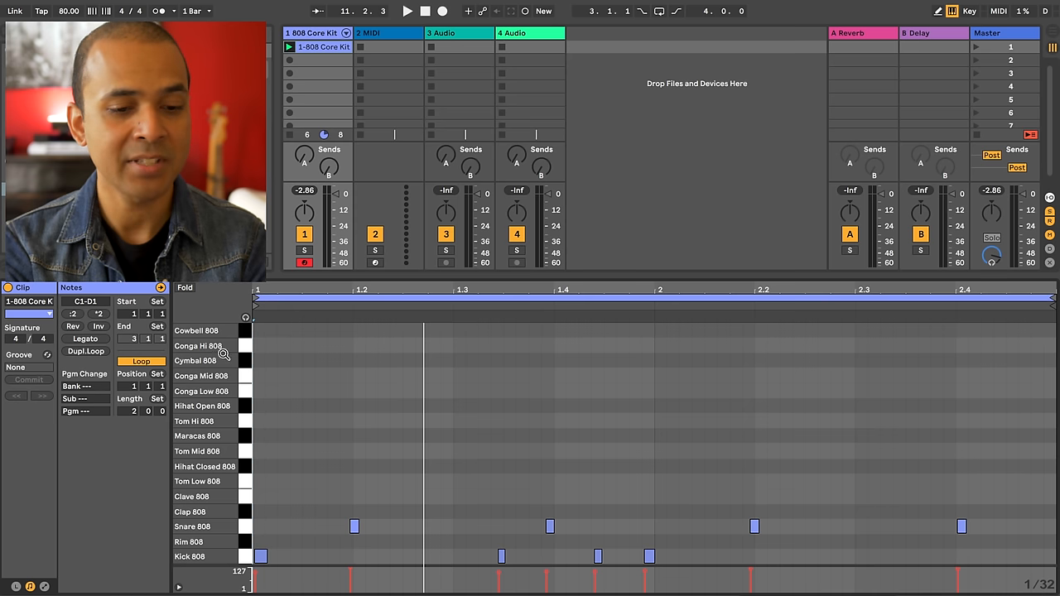
mouse_move(208, 497)
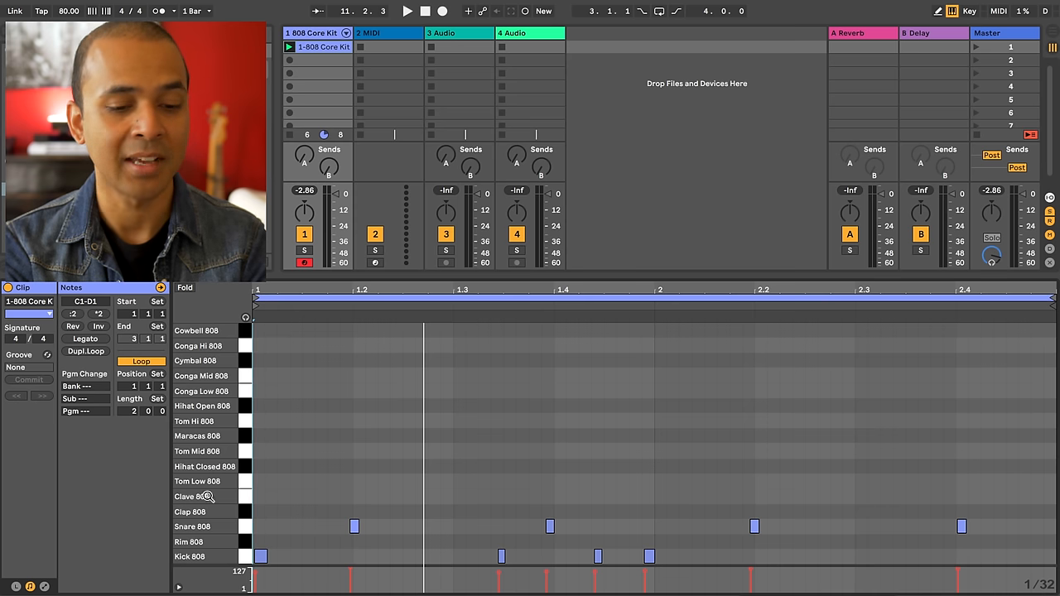
mouse_move(565, 490)
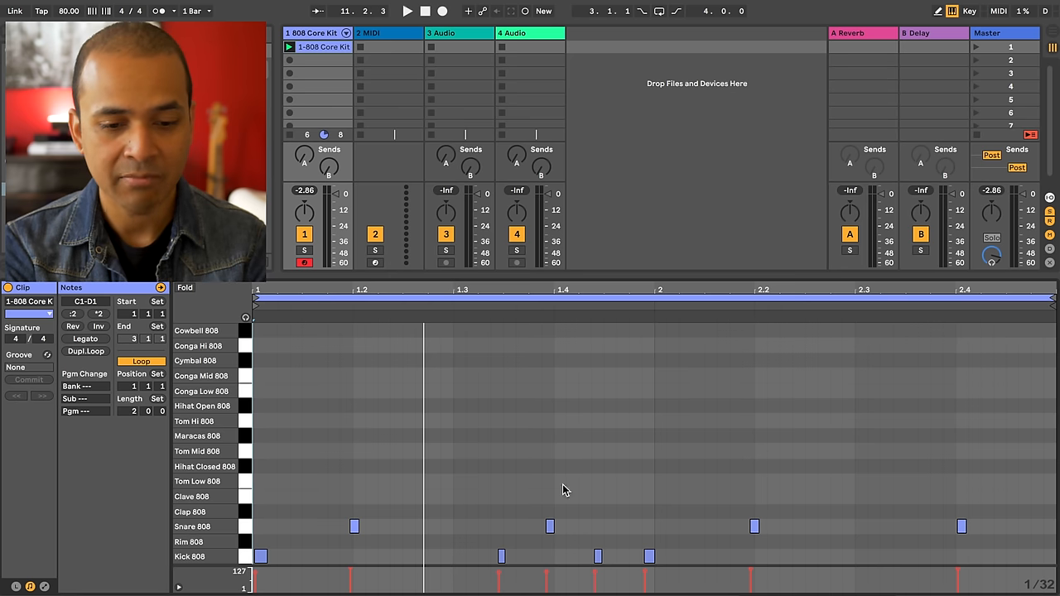
Overdub a steady closed hi-hat row into the looping 1-808 Core Kit clip.
click(556, 527)
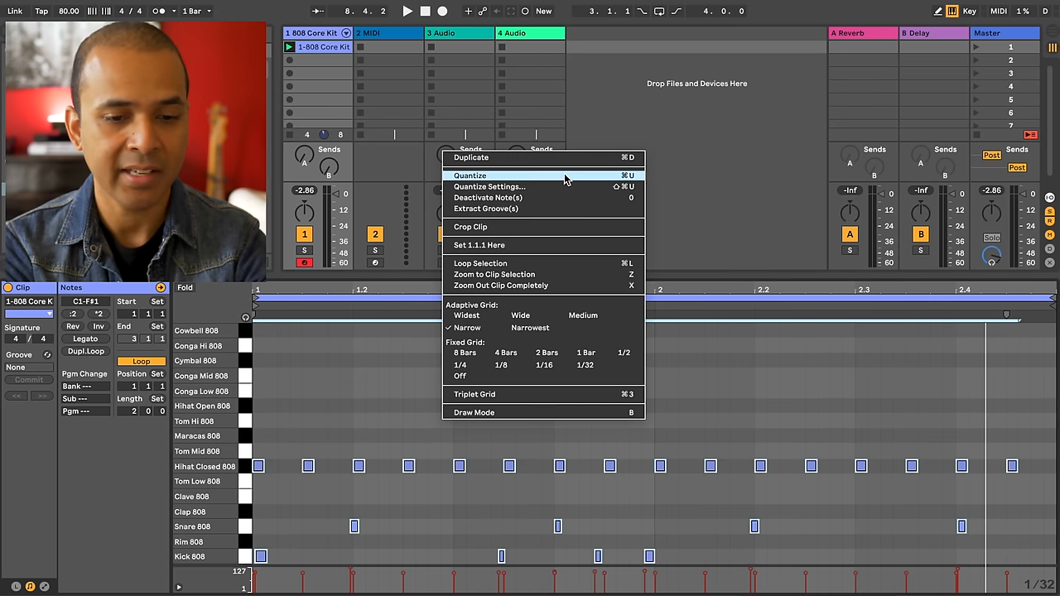
Quantize all kick, snare and hi-hat notes in the two-bar drum clip.
click(469, 175)
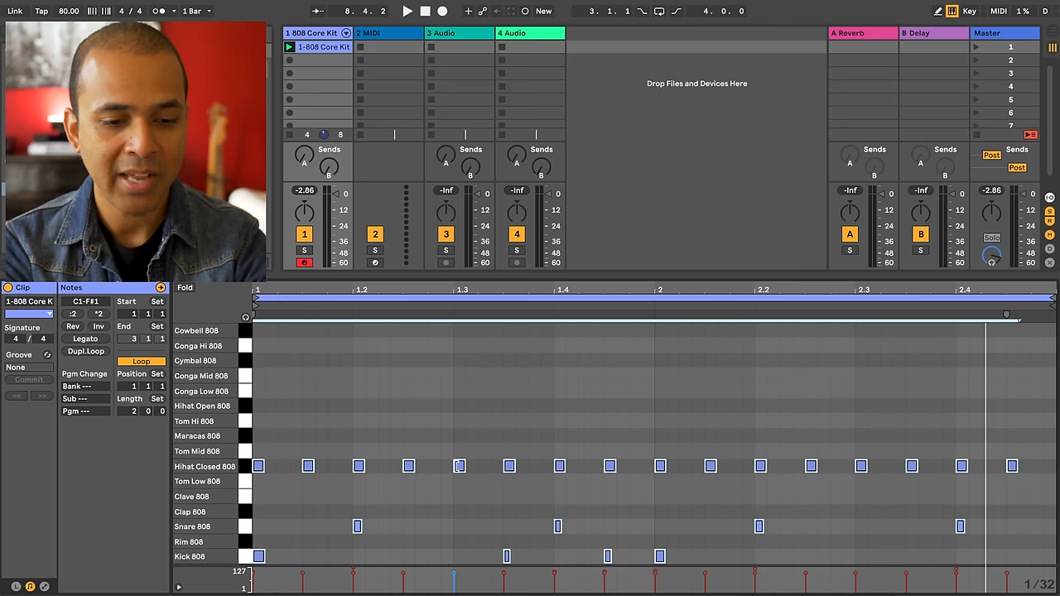
mouse_move(368, 446)
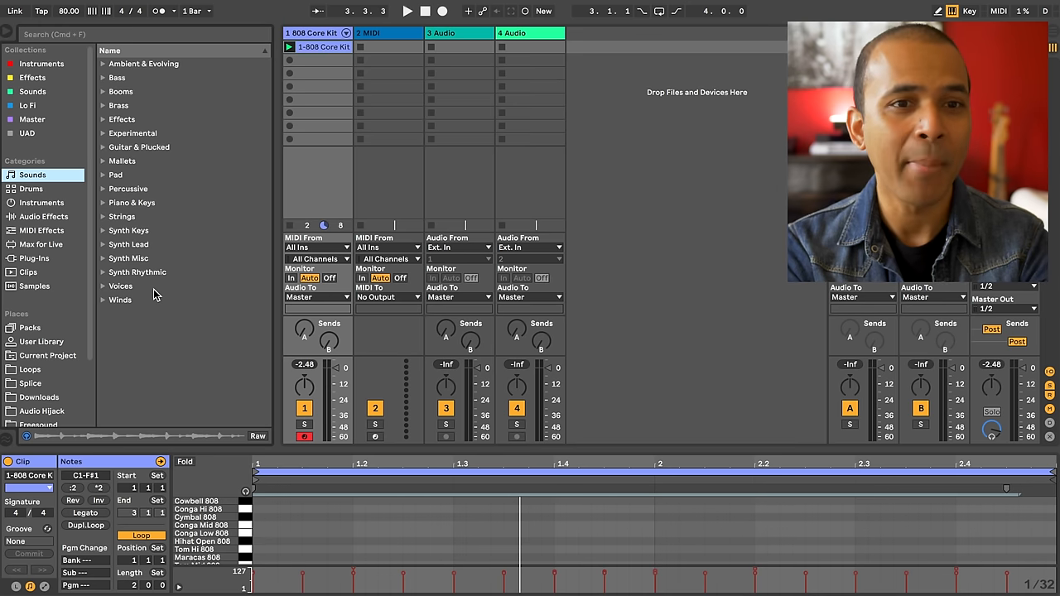
Load Annapad.adv from Sounds > Pad onto the second MIDI track.
click(35, 259)
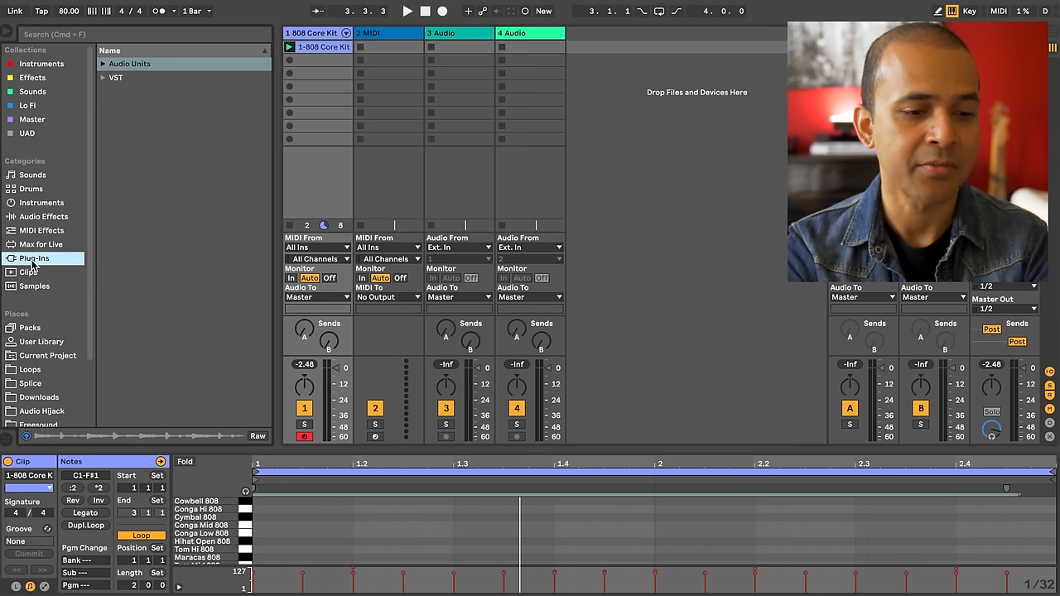
click(106, 64)
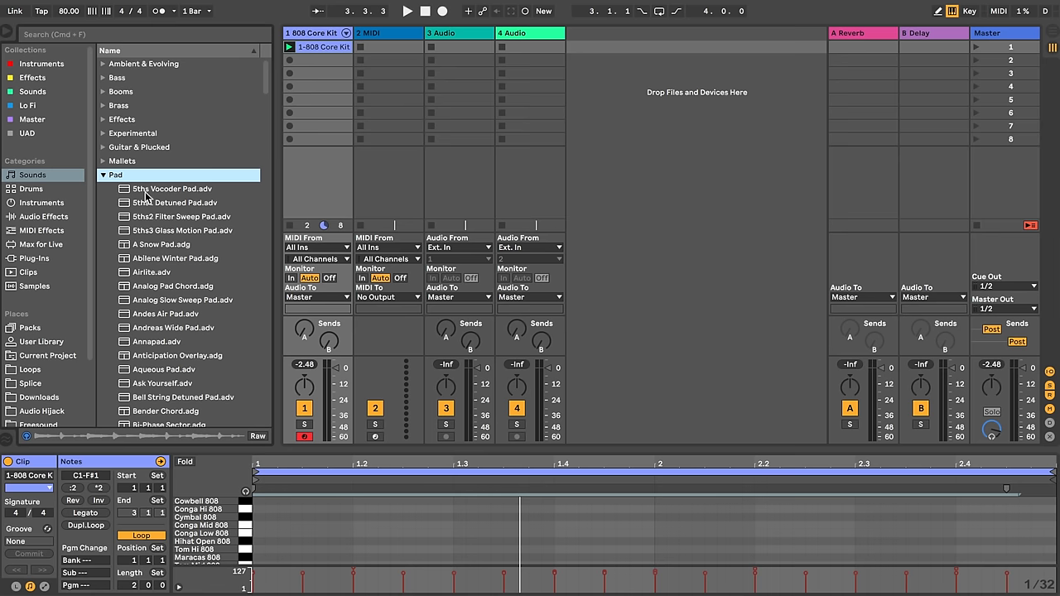
click(156, 301)
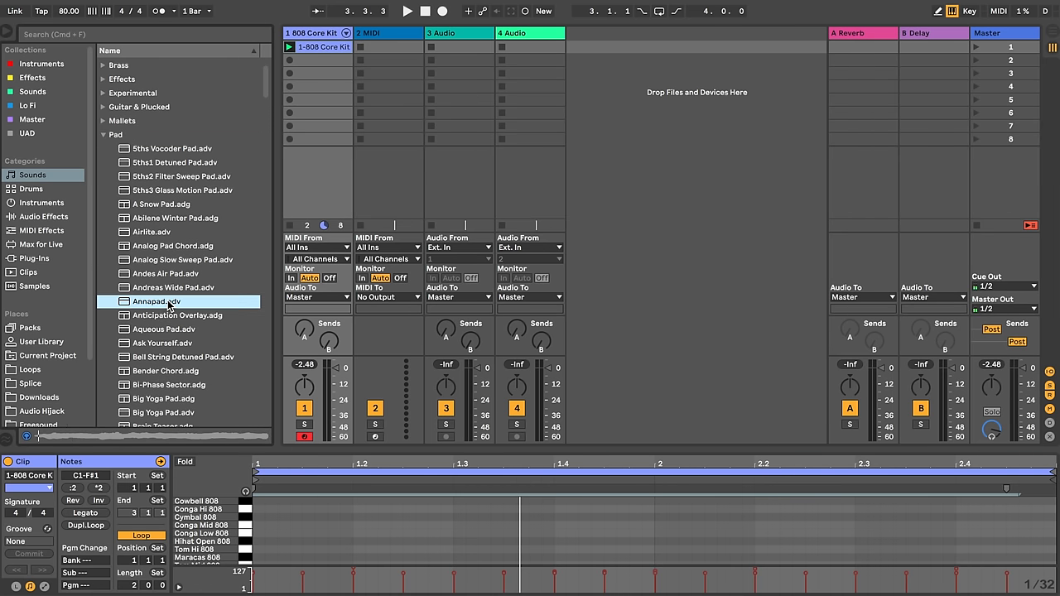
click(156, 302)
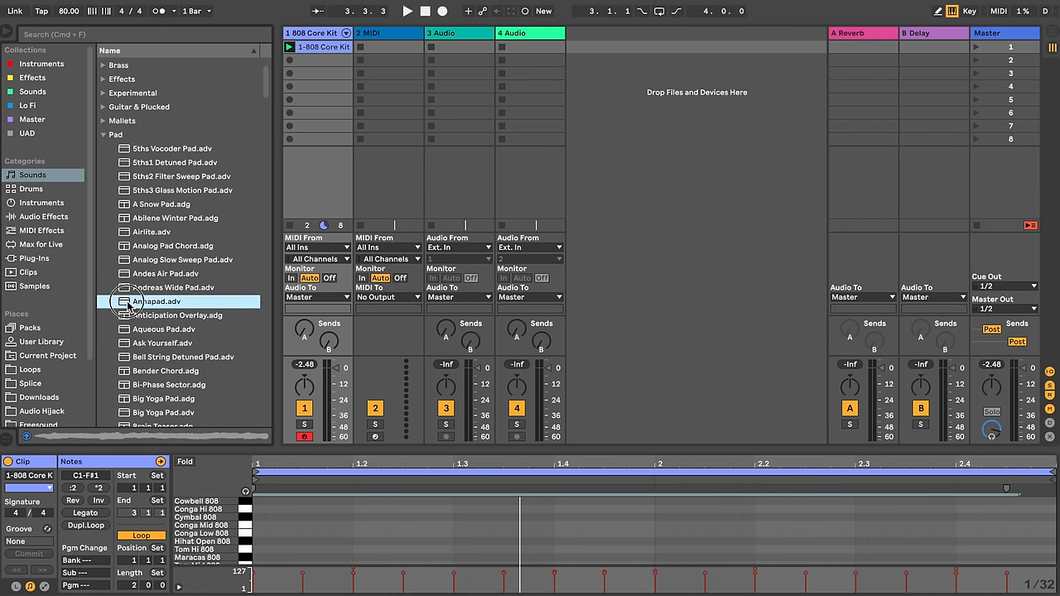
double_click(158, 301)
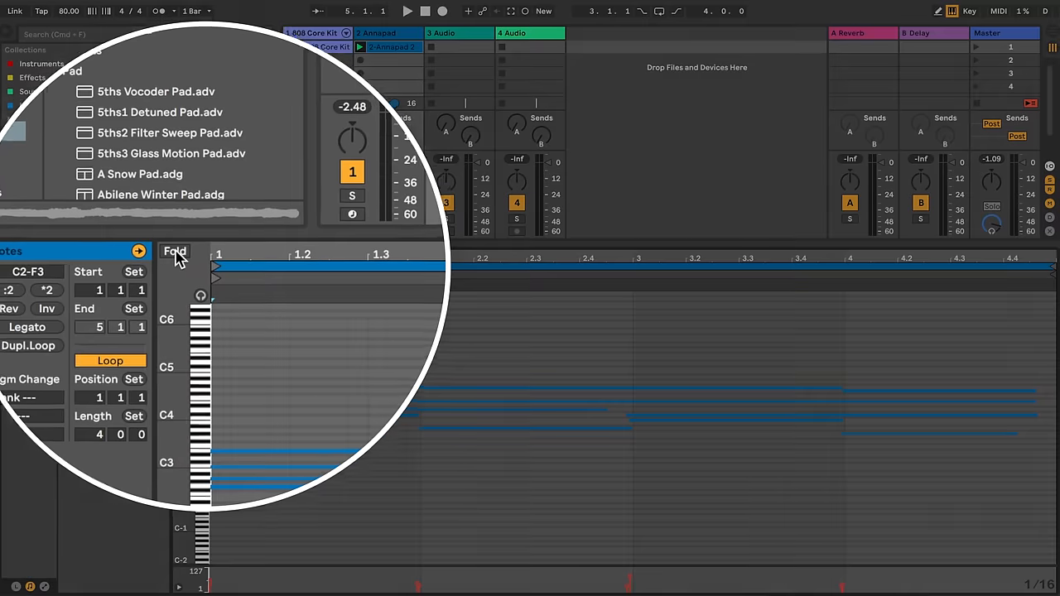
Fold the Annapad chord clip's note editor to show only rows containing notes.
click(174, 251)
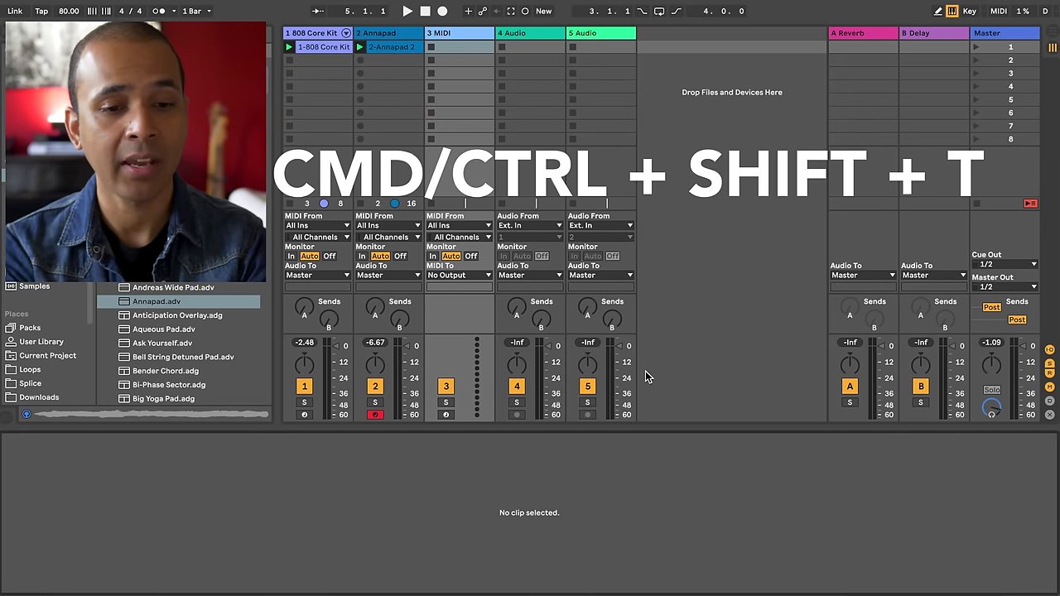
Insert a new empty MIDI track after the Annapad track from the track header menu.
right_click(398, 32)
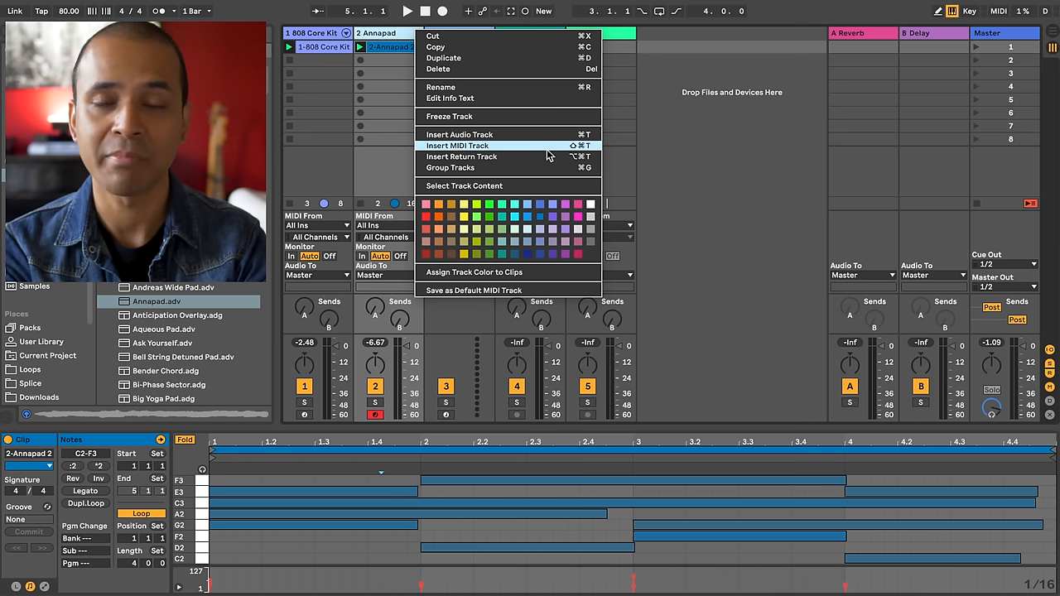
click(454, 146)
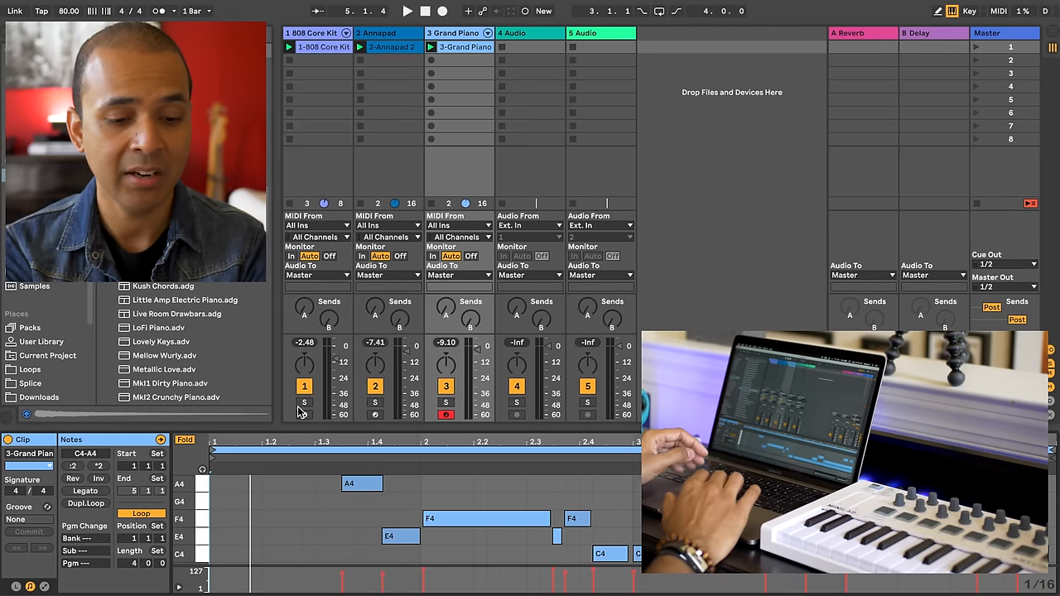
Load Grand Piano.adg on track 3 and record a single-note melody clip.
key(shift+tab)
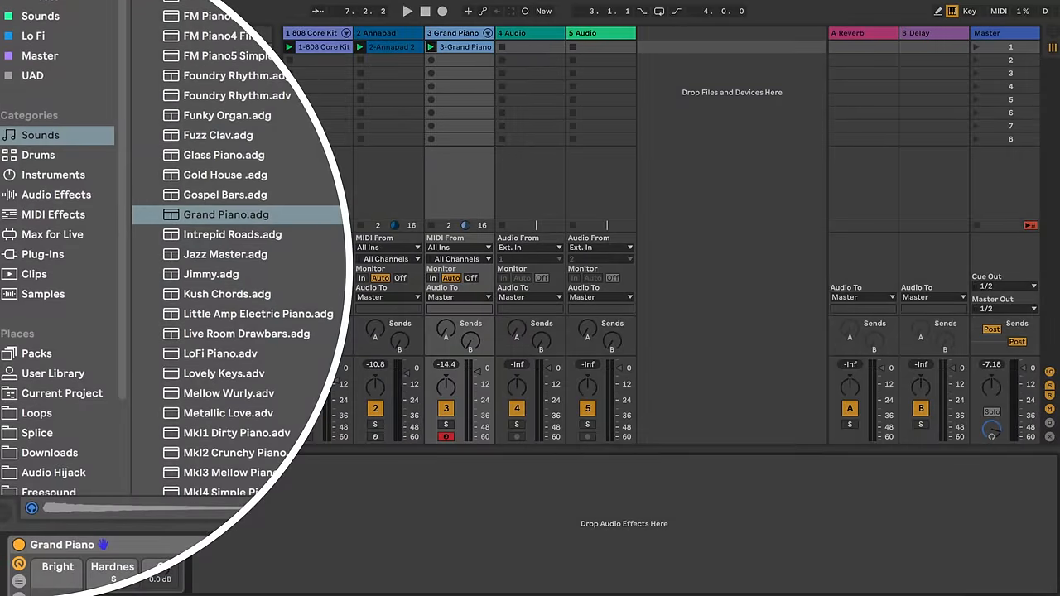
Place the Delay audio effect after the Grand Piano instrument in the device chain.
click(57, 194)
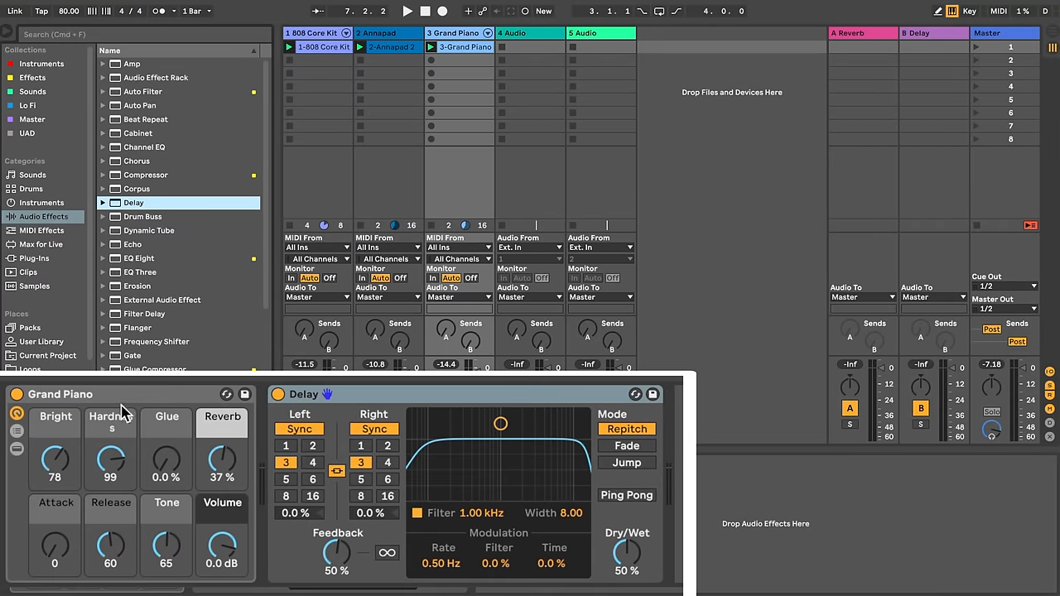
mouse_move(452, 452)
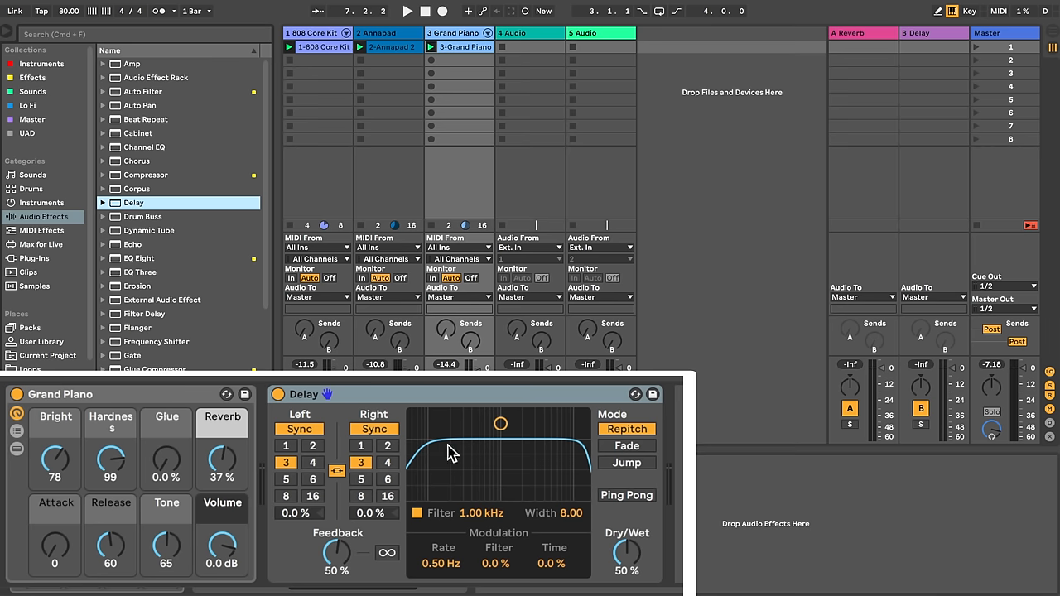
mouse_move(443, 395)
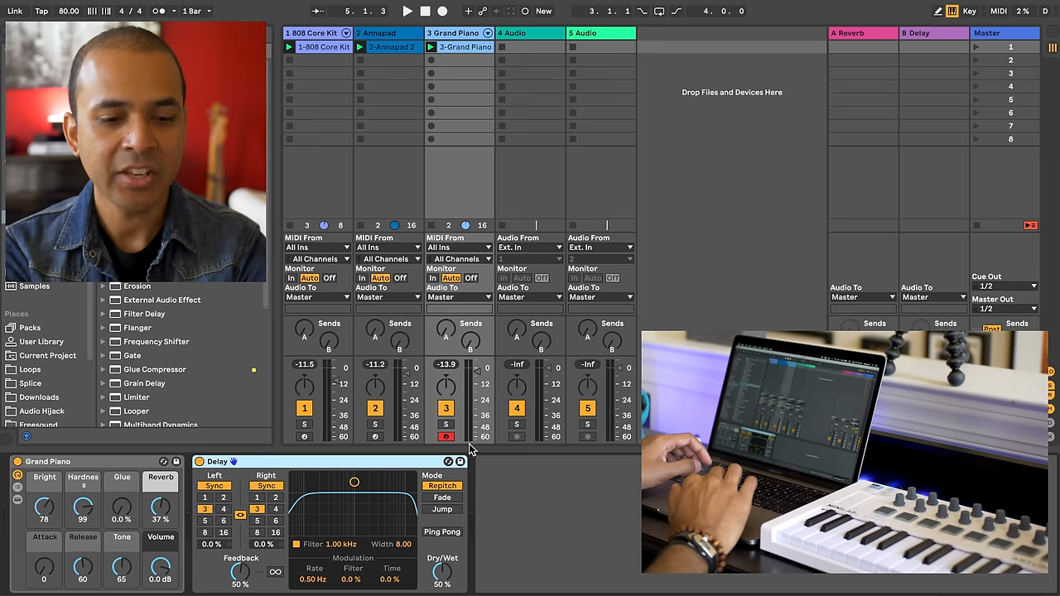
mouse_move(282, 510)
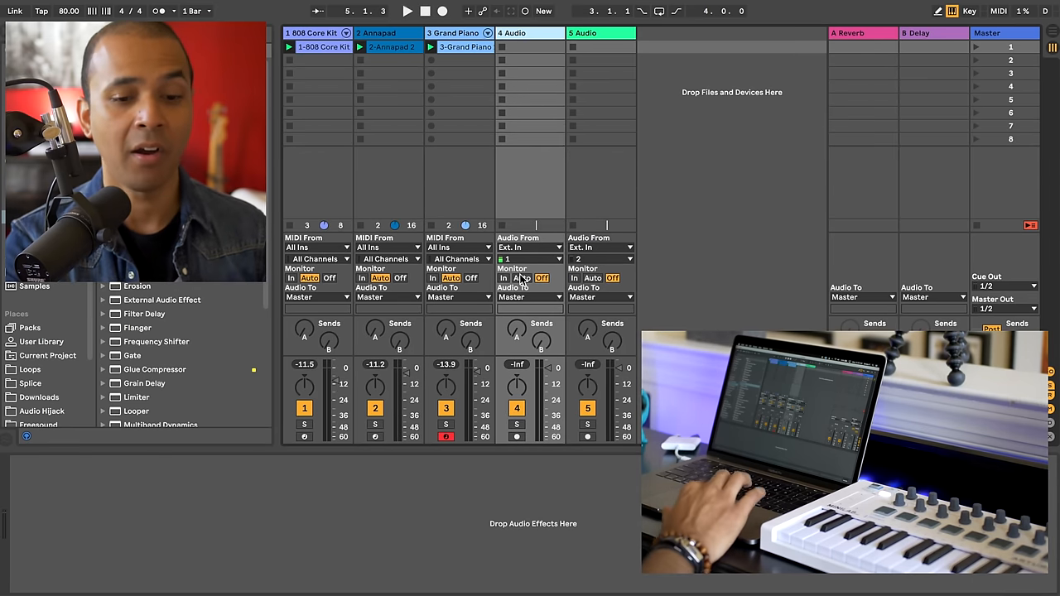
Set audio tracks 4 and 5 to Ext. In inputs 1 and 2 with Monitor Off.
click(516, 437)
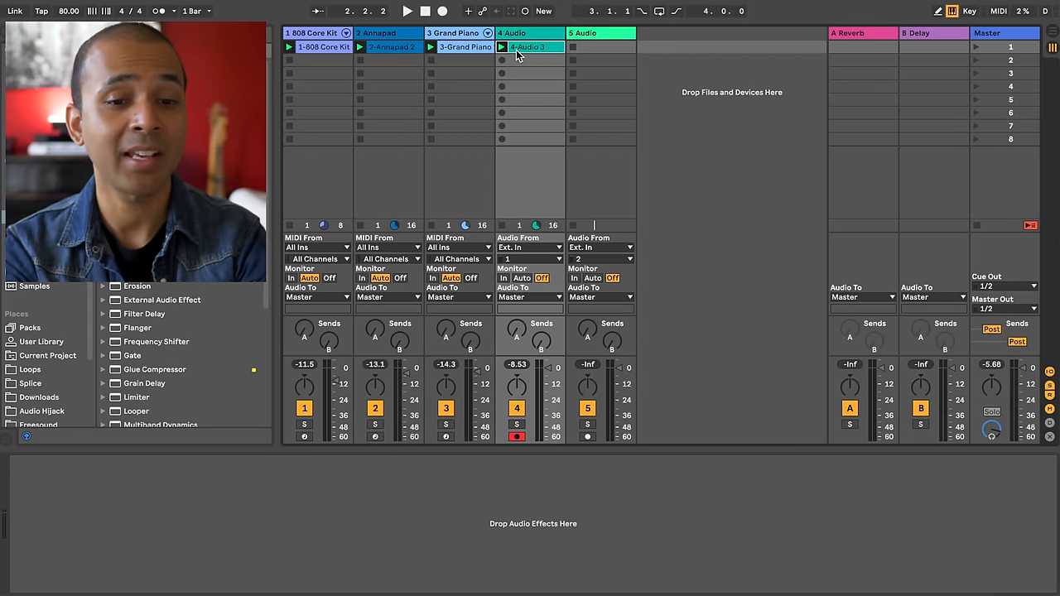
Open the 4-Audio 3 clip in Clip View to show its waveform.
double_click(529, 47)
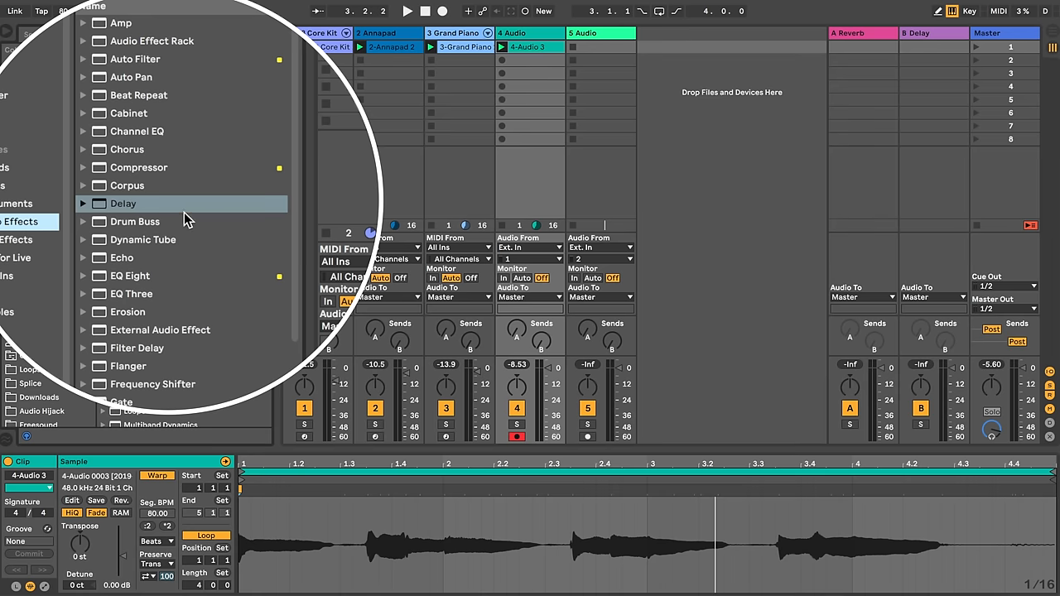
Lower the vocal track Reverb's Dry/Wet mix to about 67%.
scroll(down, 3)
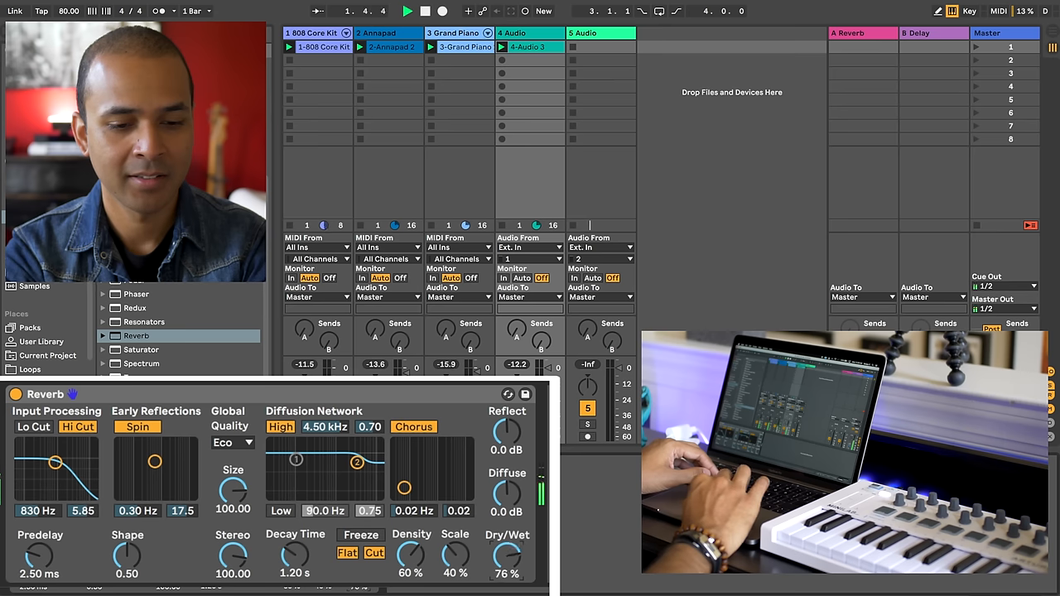
drag(506, 554, 506, 571)
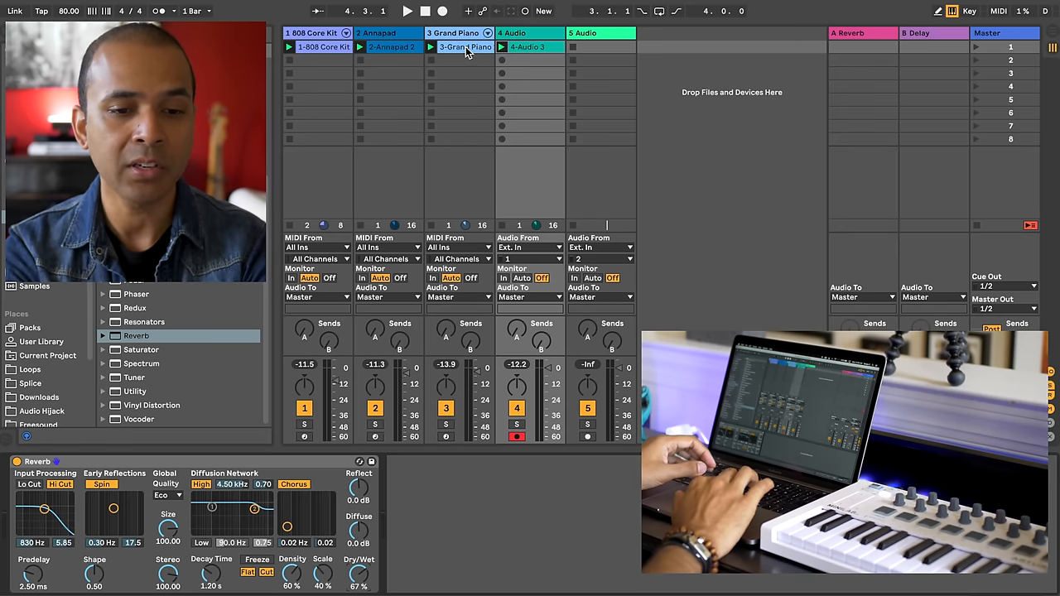
Select the second Grand Piano clip, then launch the 808 Core Kit and vocal clips.
click(459, 63)
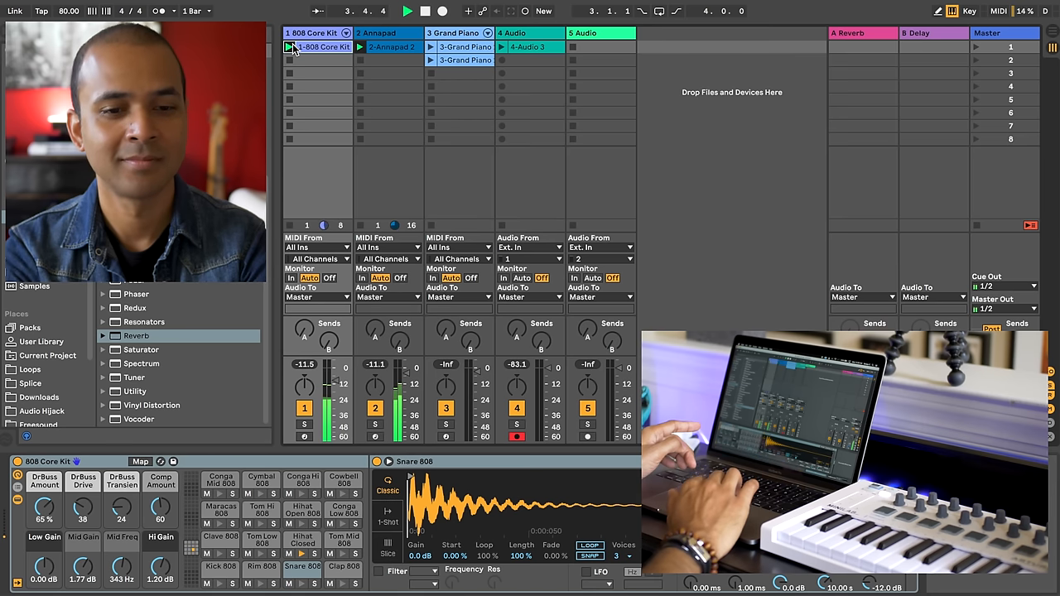
click(534, 46)
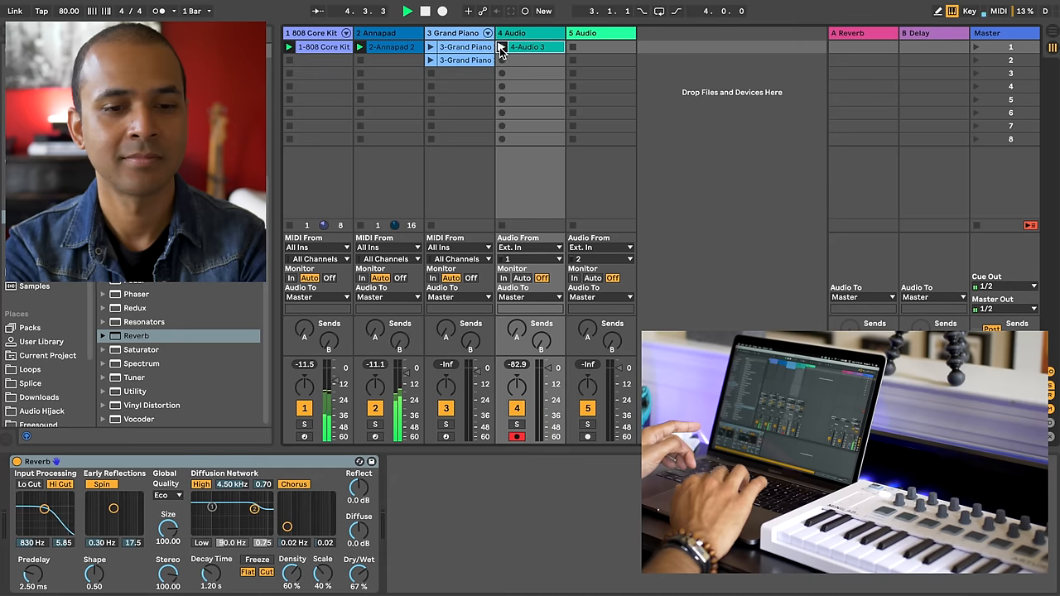
click(451, 46)
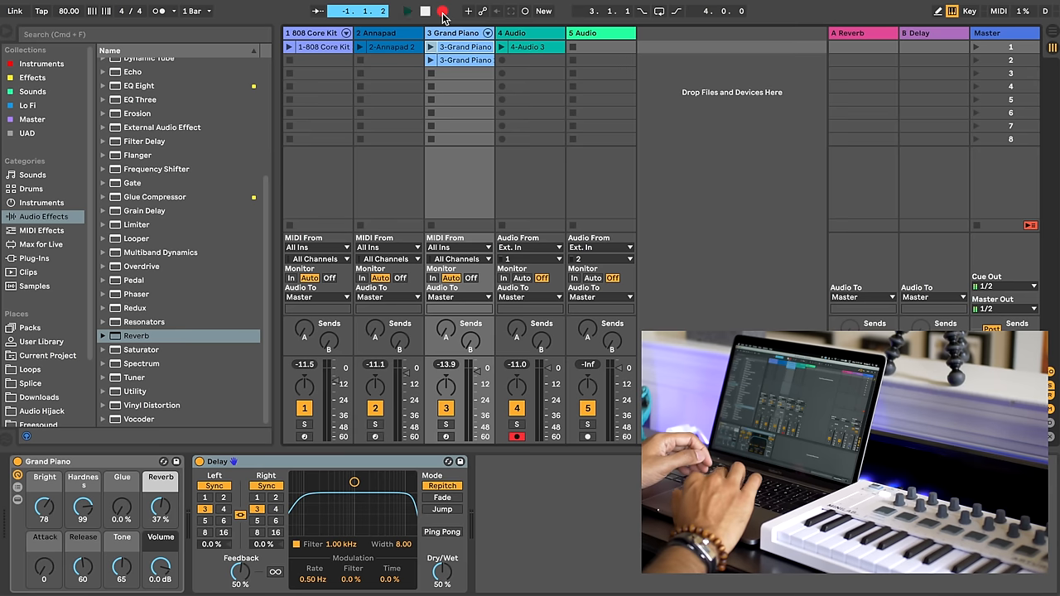
Arm Arrangement Record and launch the 808 Core Kit and other clips live.
click(387, 47)
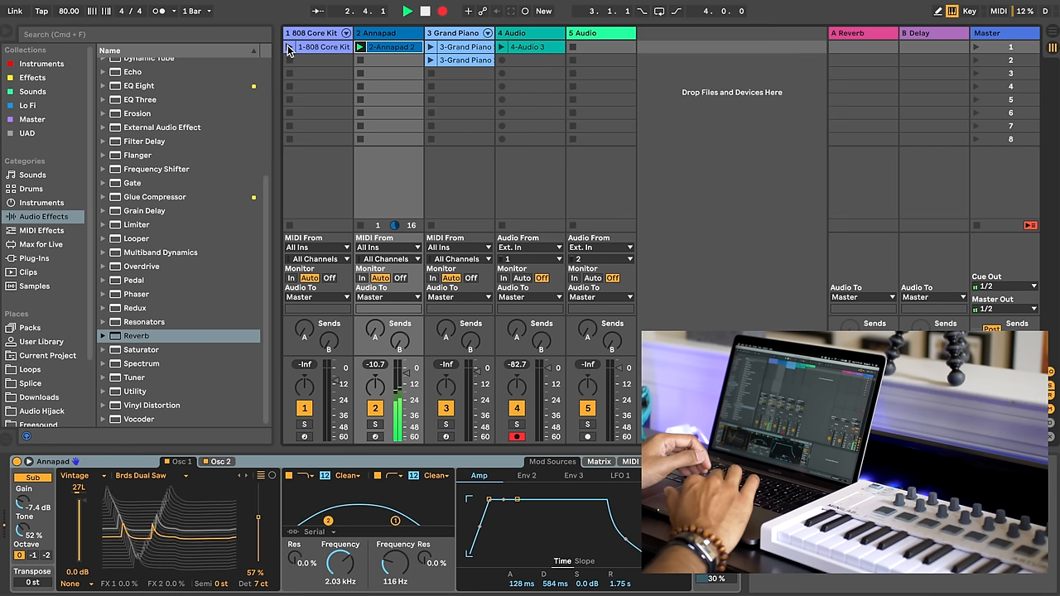
click(286, 47)
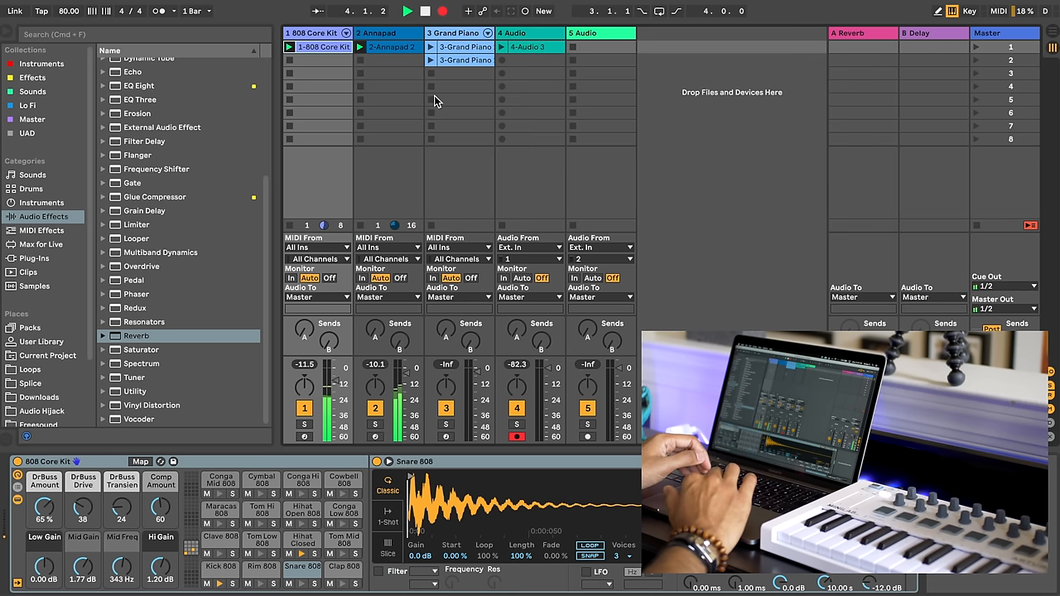
click(463, 46)
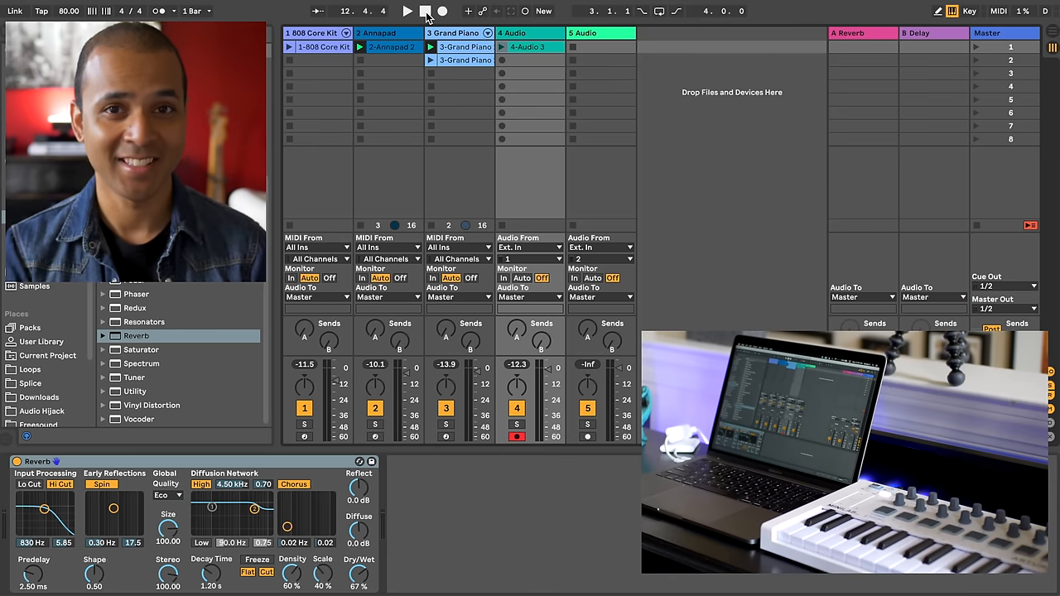
Toggle with Tab between Session View and the Arrangement timeline.
key(Tab)
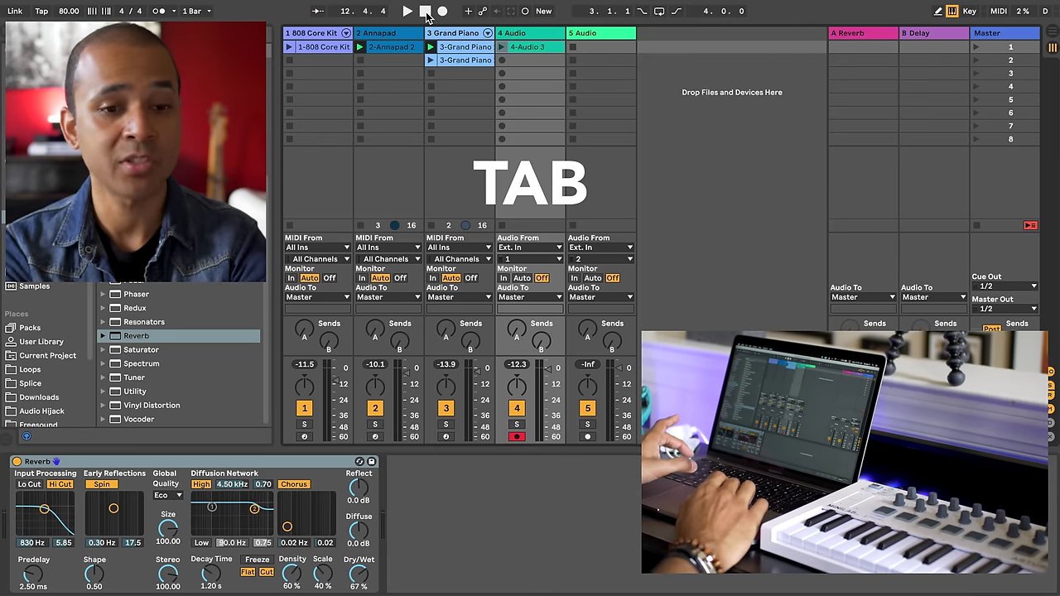
key(Tab)
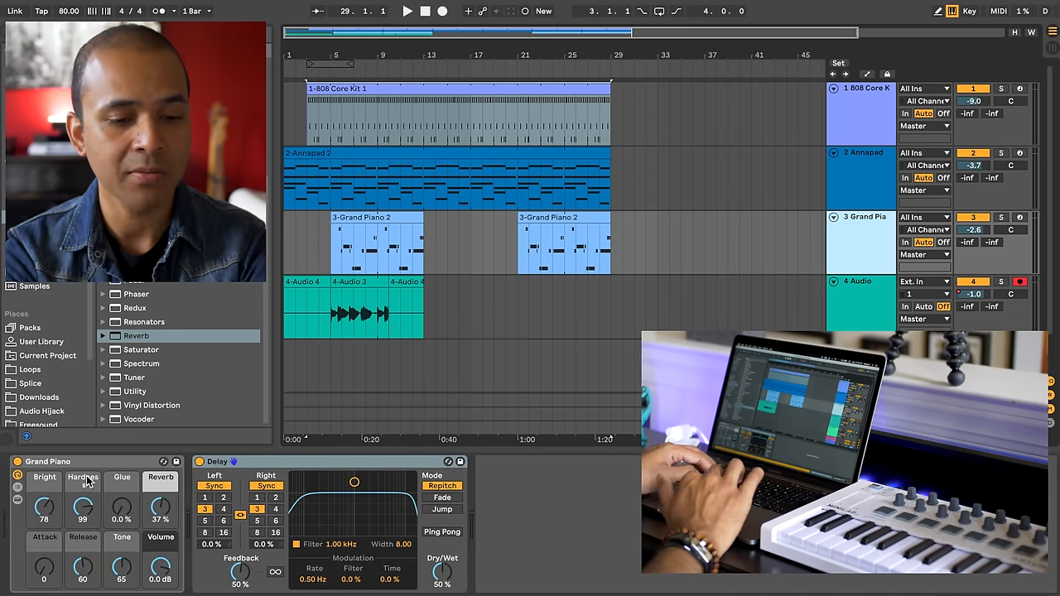
mouse_move(280, 497)
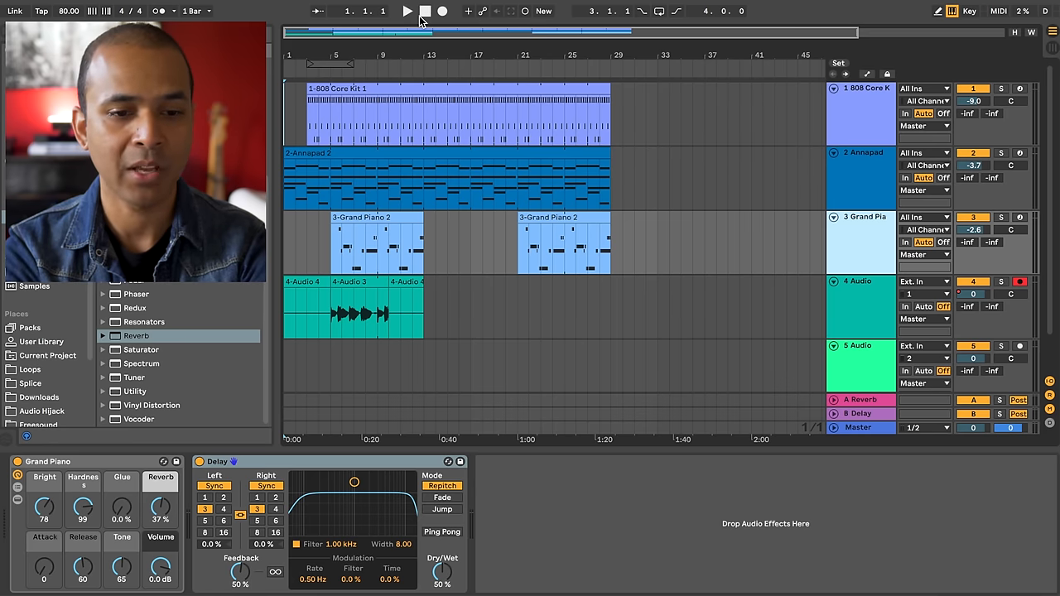
Play back the recorded arrangement from the transport, then stop it.
click(405, 11)
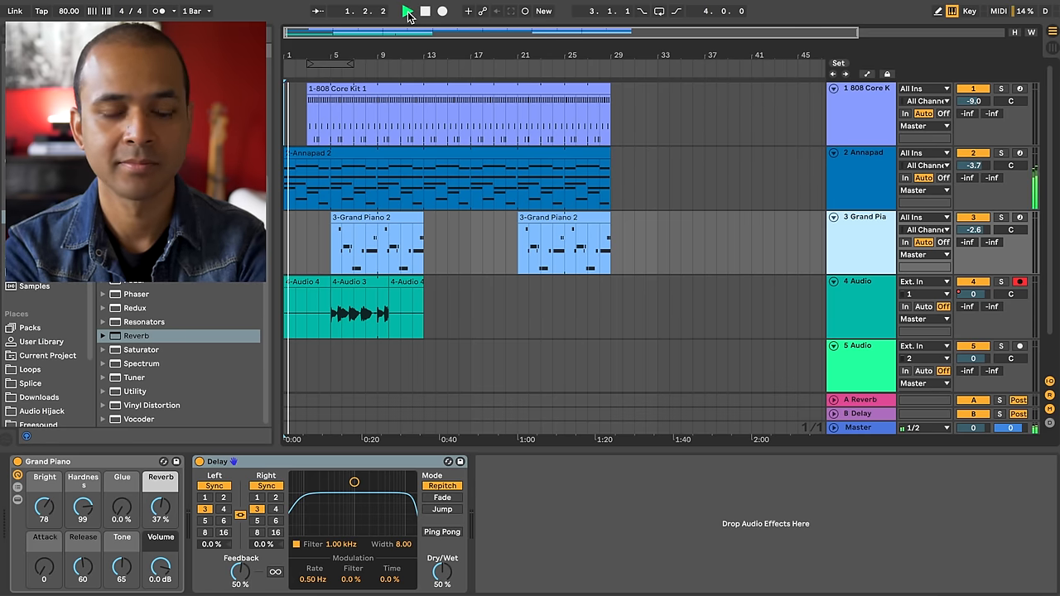
click(405, 11)
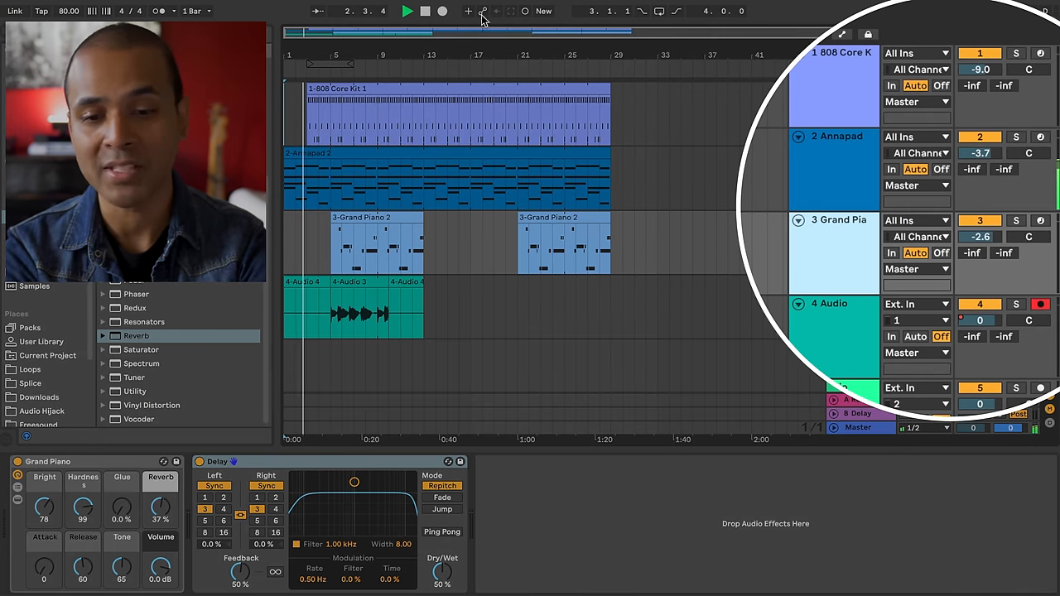
click(408, 10)
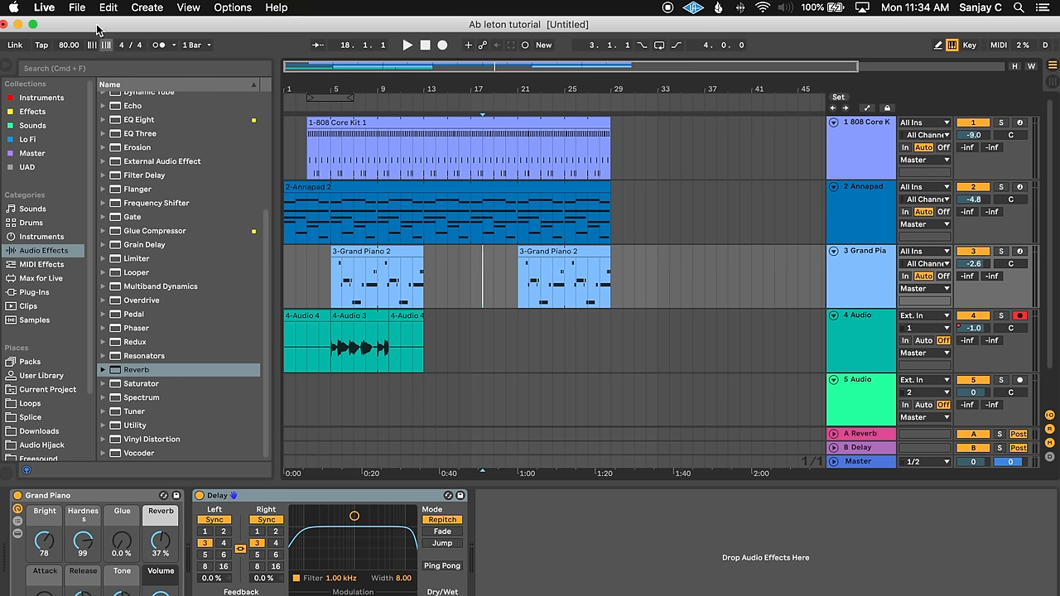
Export the rendered Master track as an AIFF file and set its file name.
click(78, 7)
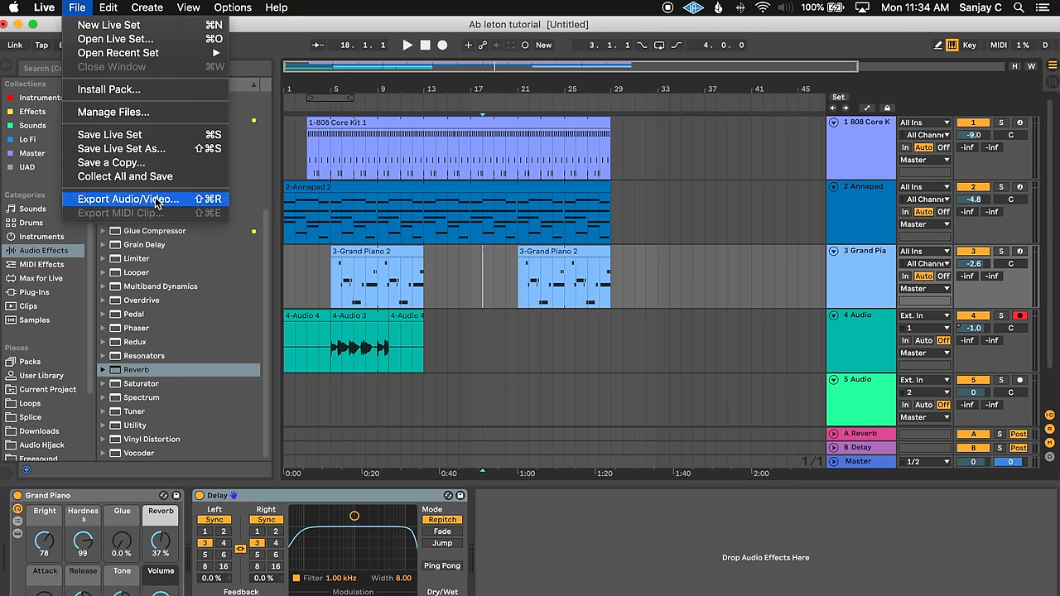
click(128, 199)
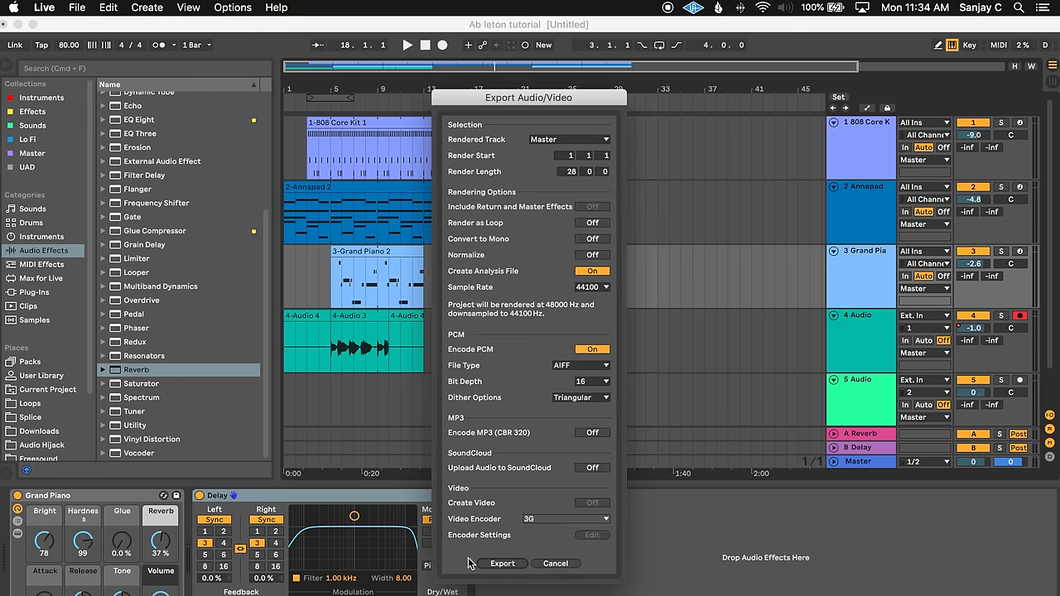
click(500, 564)
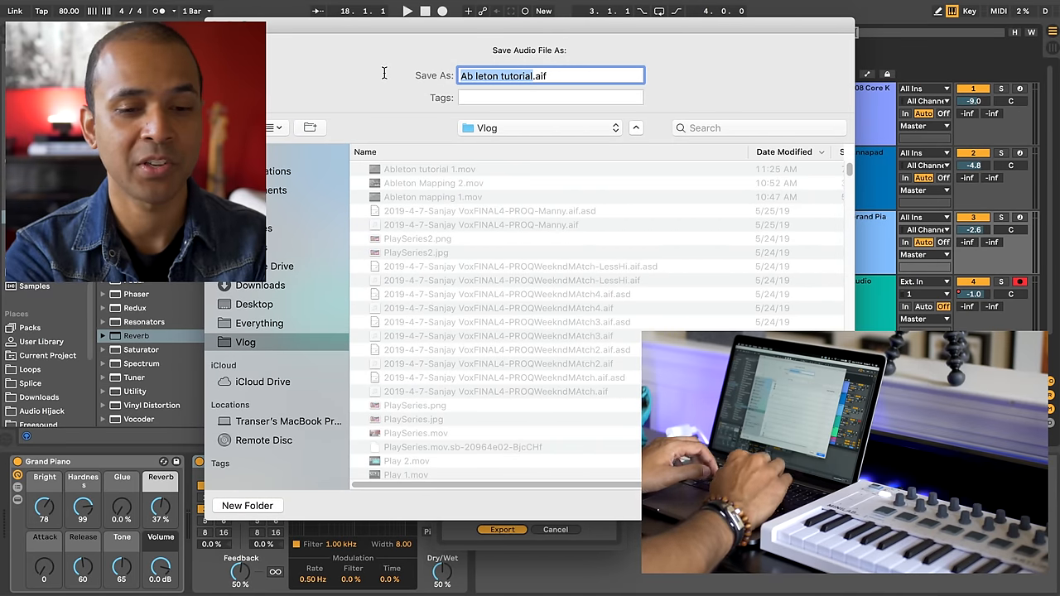
click(502, 529)
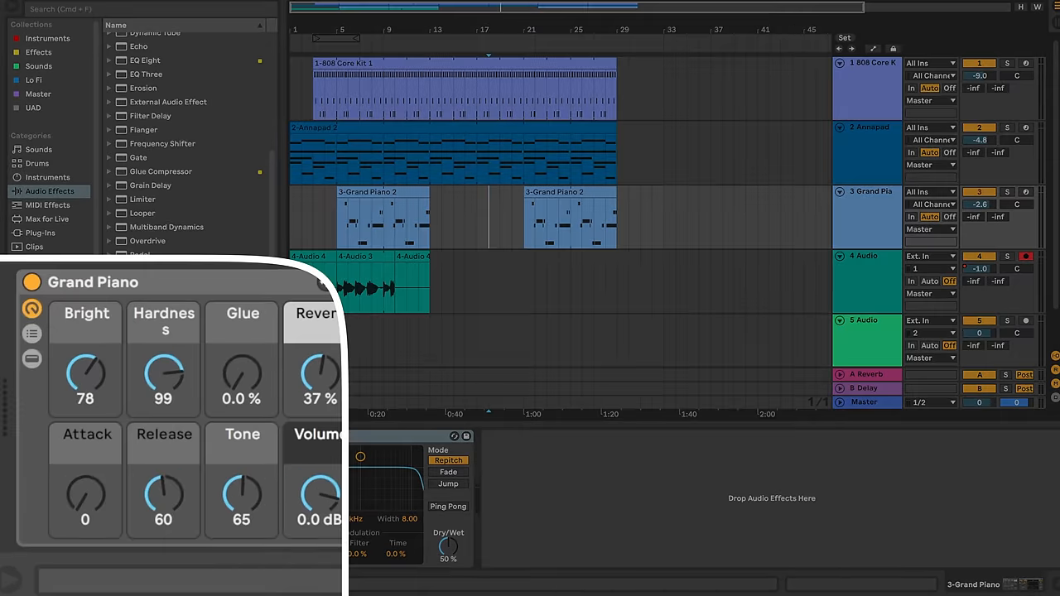
mouse_move(11, 583)
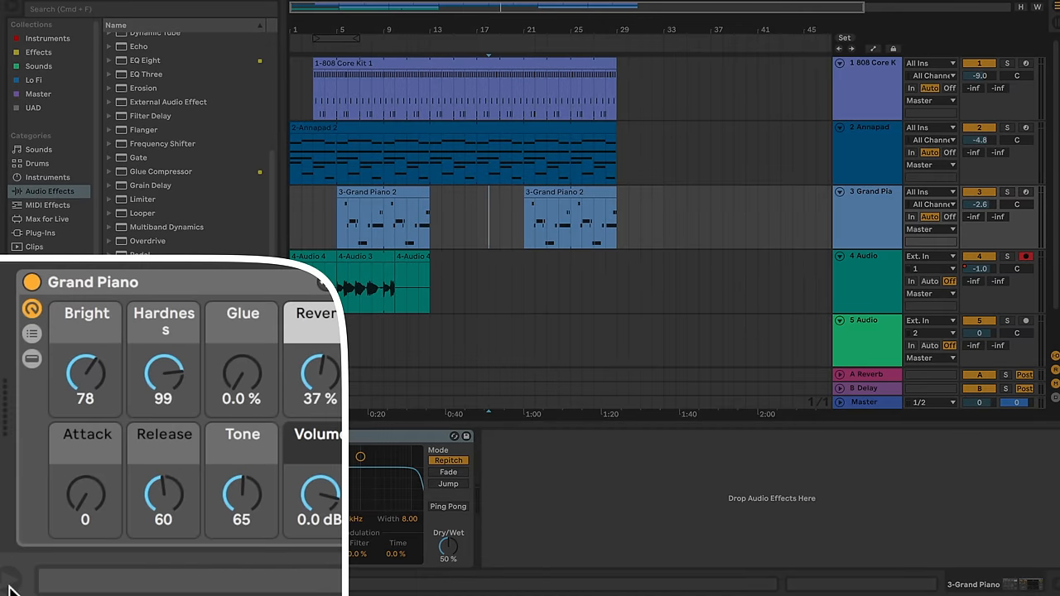